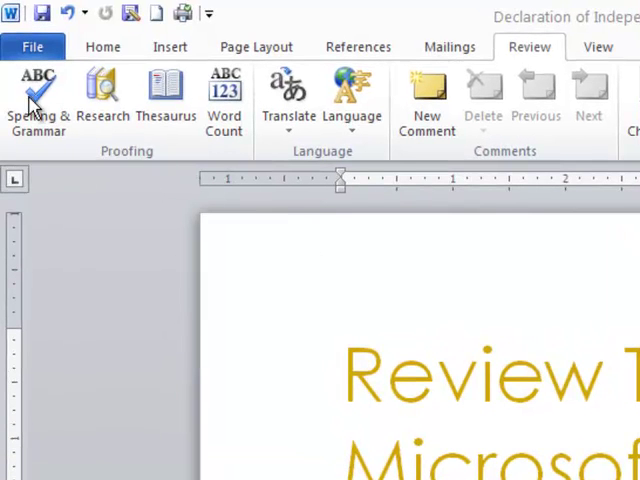
mouse_move(84, 48)
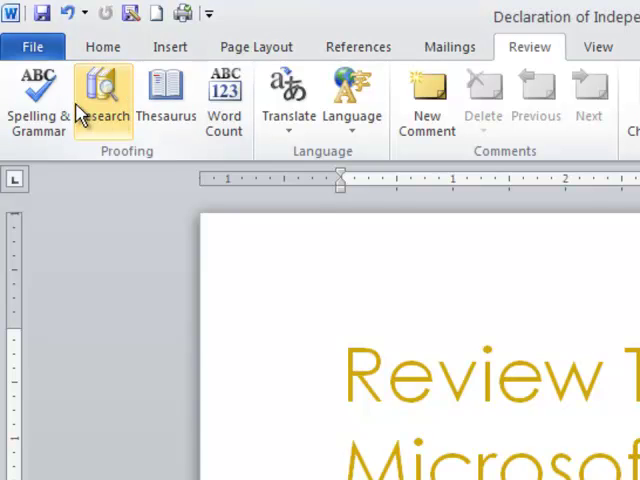
mouse_move(100, 96)
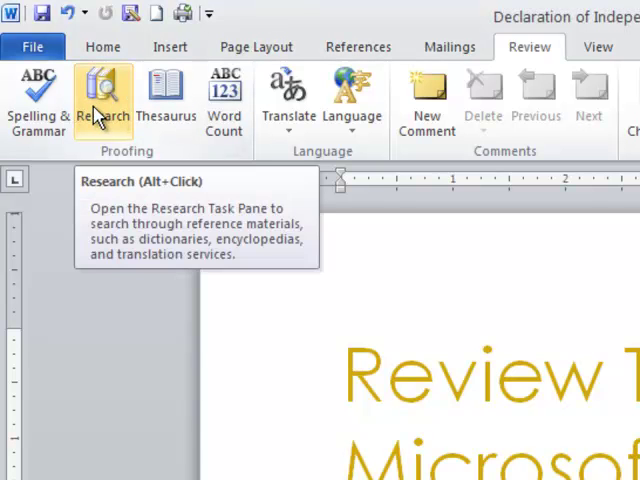
mouse_move(170, 182)
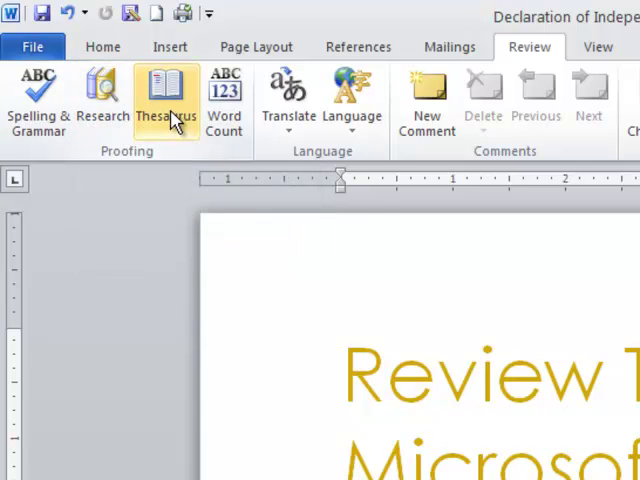
mouse_move(166, 96)
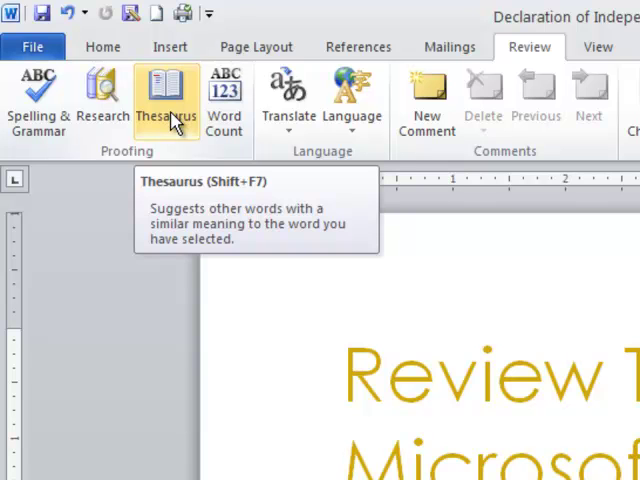
mouse_move(224, 100)
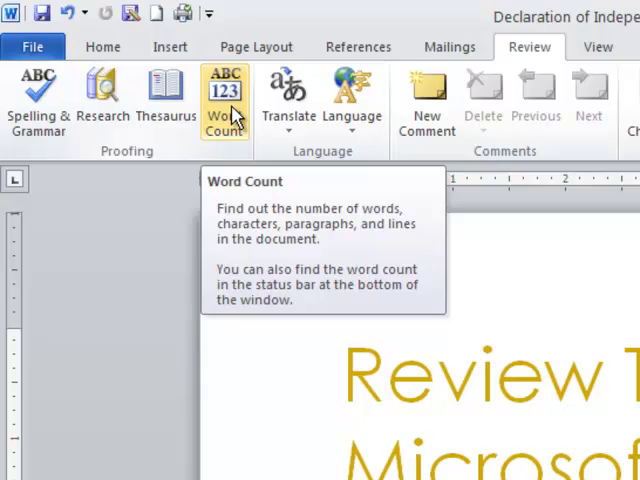
mouse_move(288, 96)
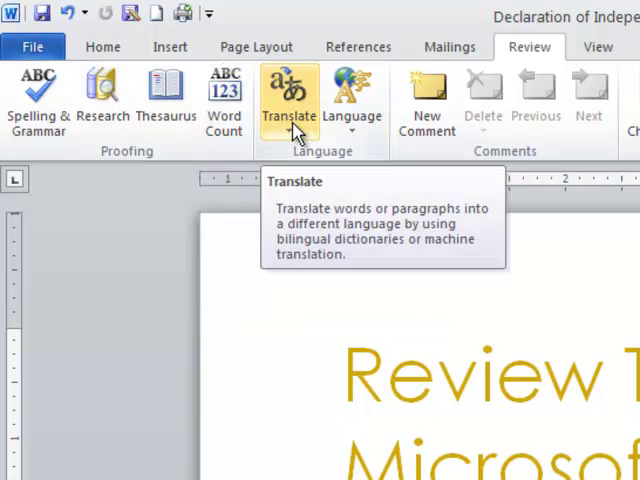
mouse_move(352, 100)
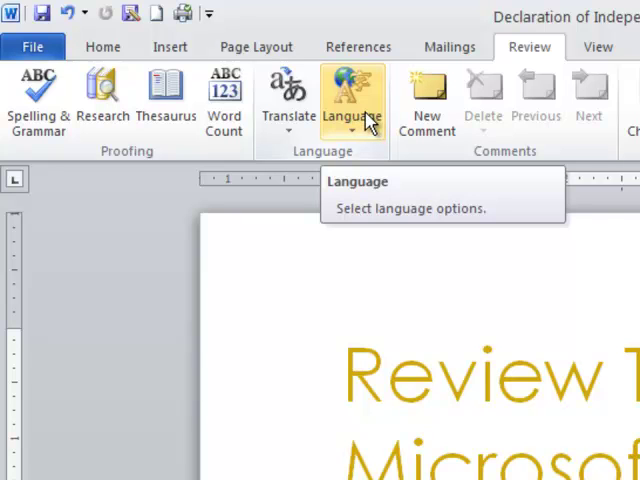
mouse_move(378, 120)
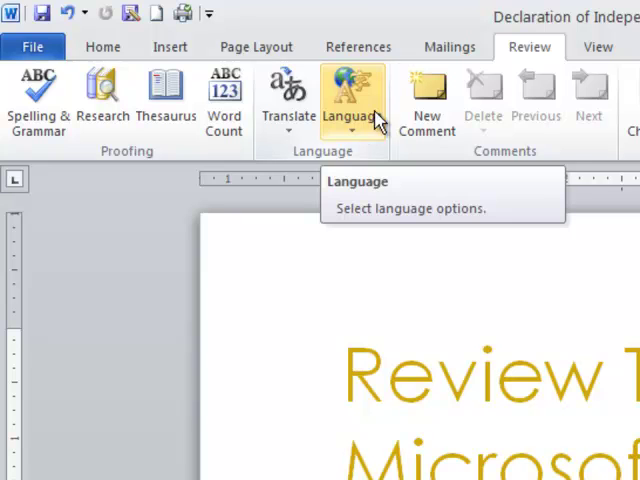
mouse_move(426, 100)
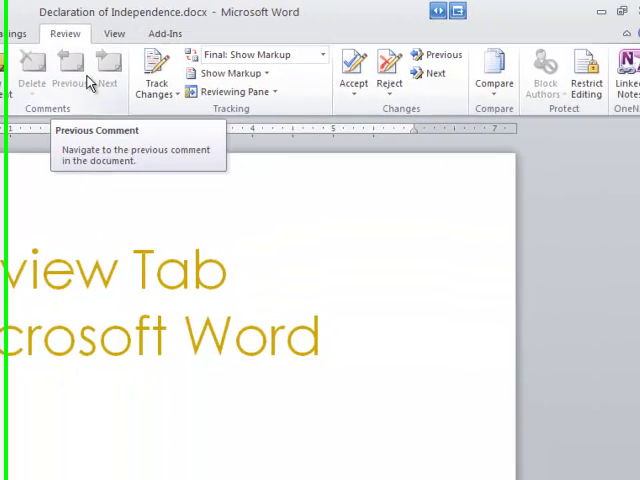
mouse_move(144, 70)
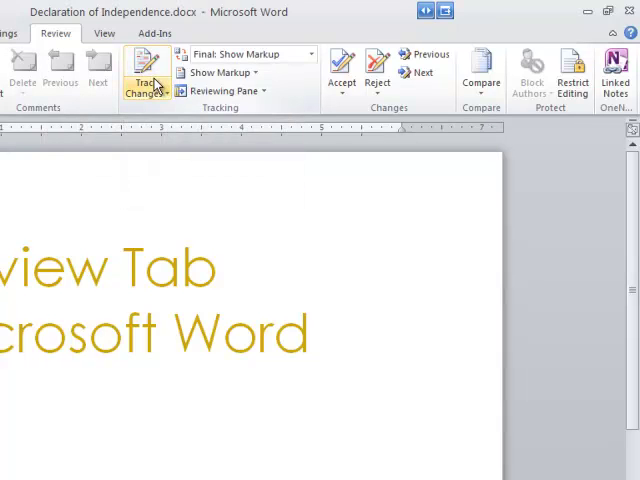
mouse_move(144, 76)
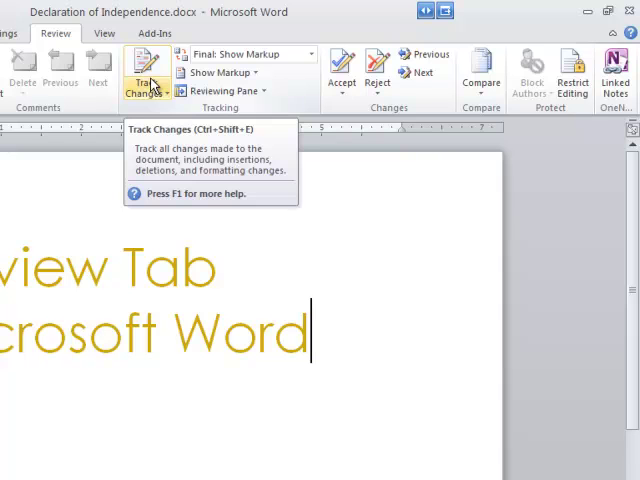
mouse_move(424, 54)
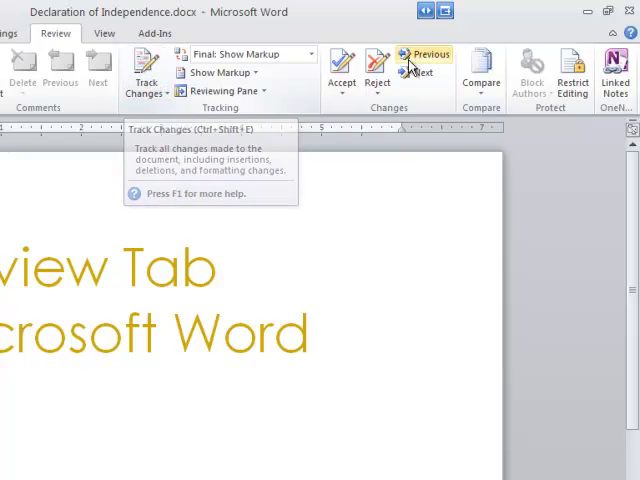
mouse_move(482, 76)
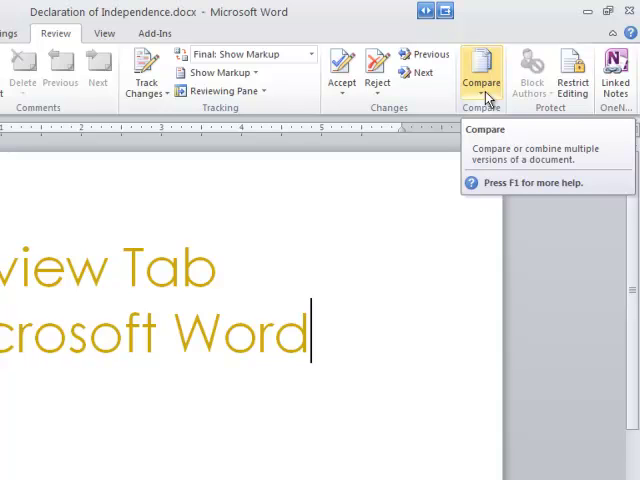
mouse_move(540, 108)
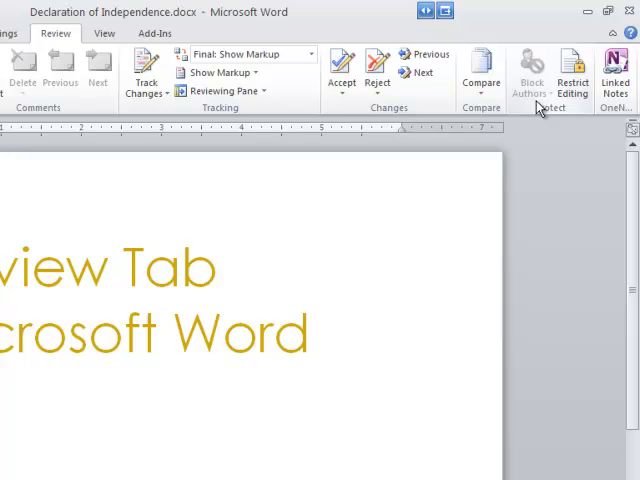
click(312, 332)
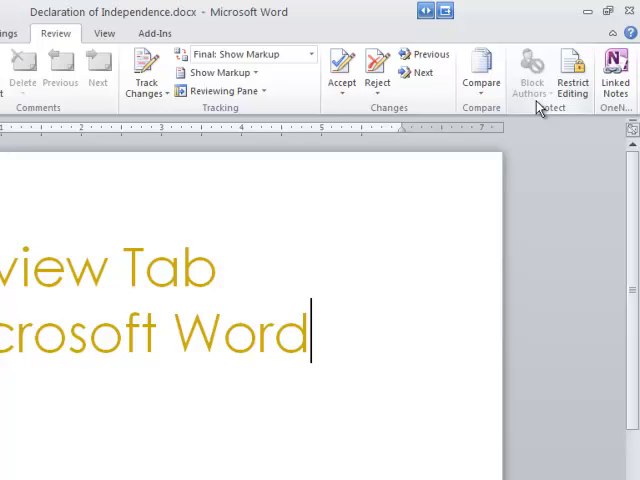